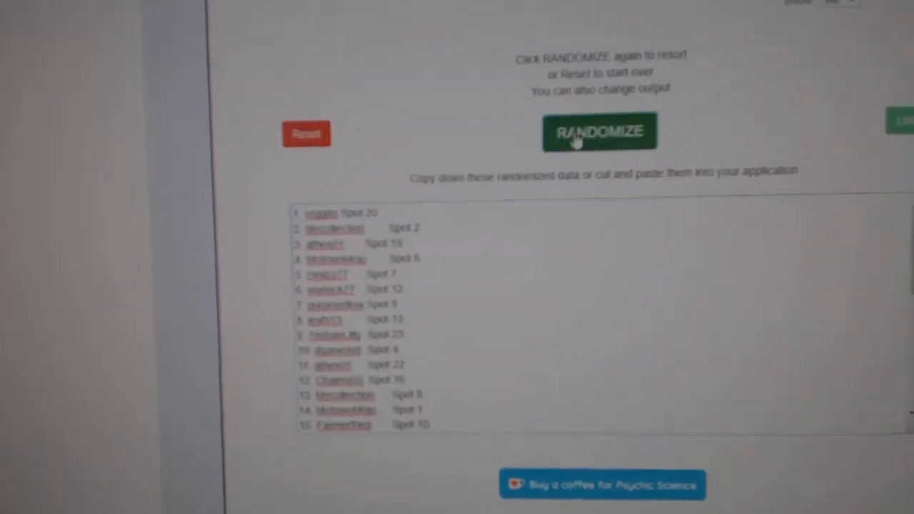
Step: Reshuffle the numbered username and spot-number list once more with RANDOMIZE
left_click(599, 132)
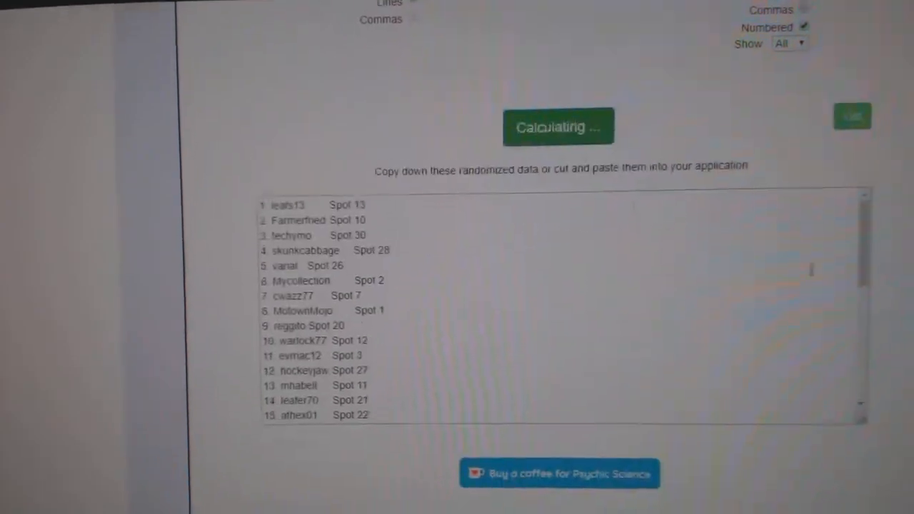